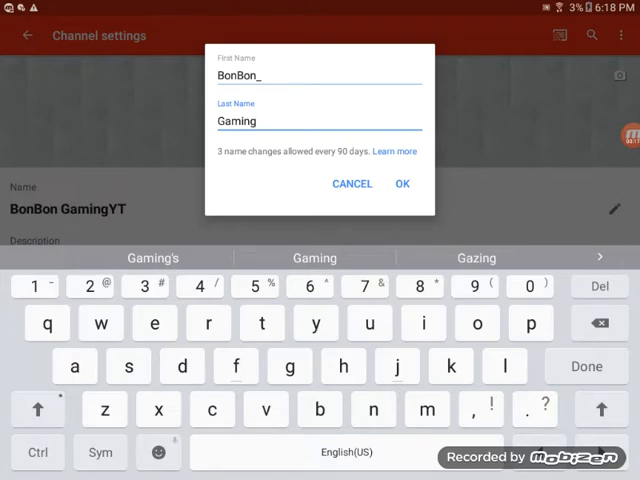
Enter first name XxBonBon_ and retype the last name as 'Gaming YxX' in the name dialog
click(38, 408)
text(Xx)
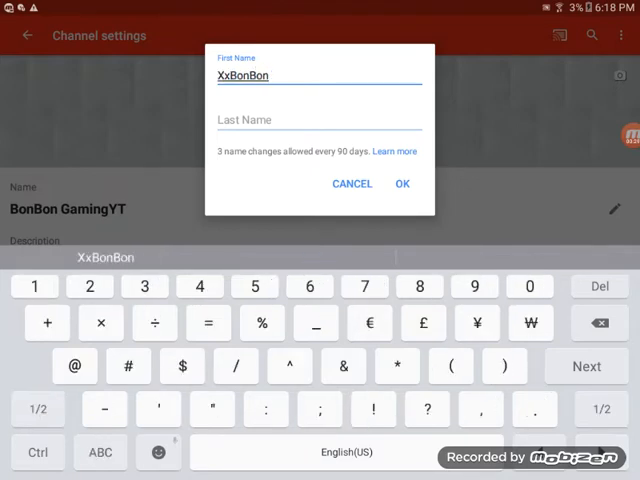
click(318, 120)
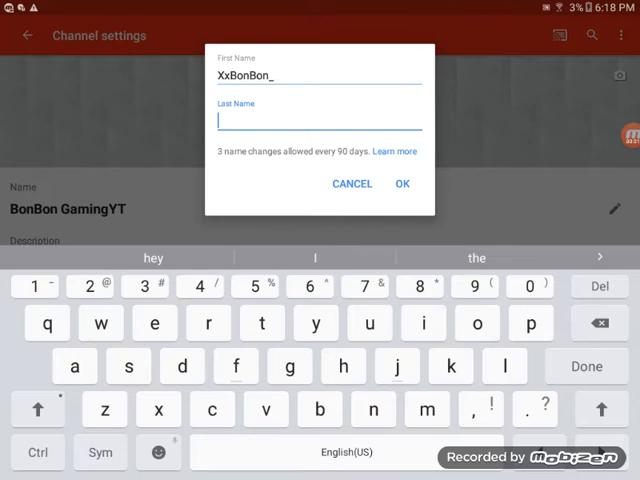
text(Gaming)
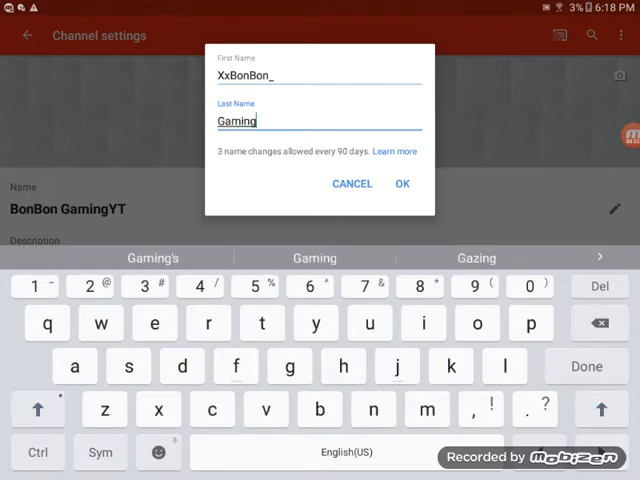
text(YT)
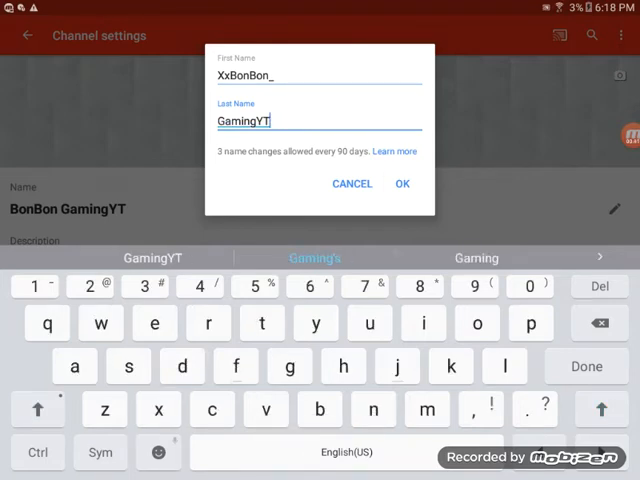
text(xX)
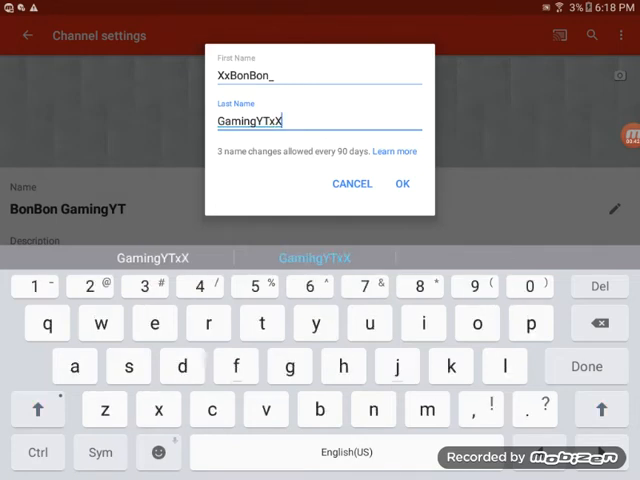
key(Backspace)
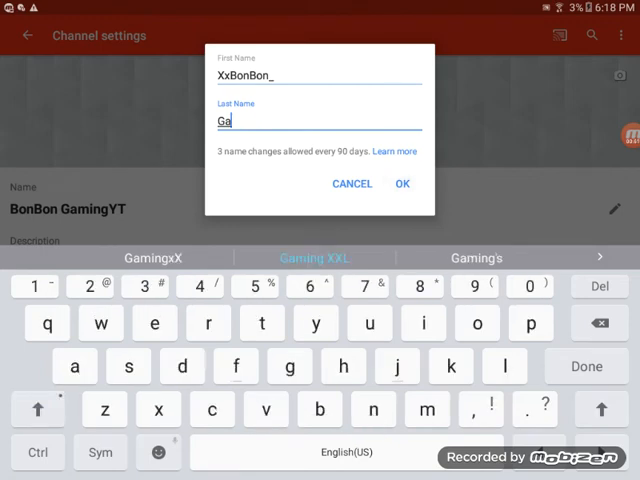
click(352, 184)
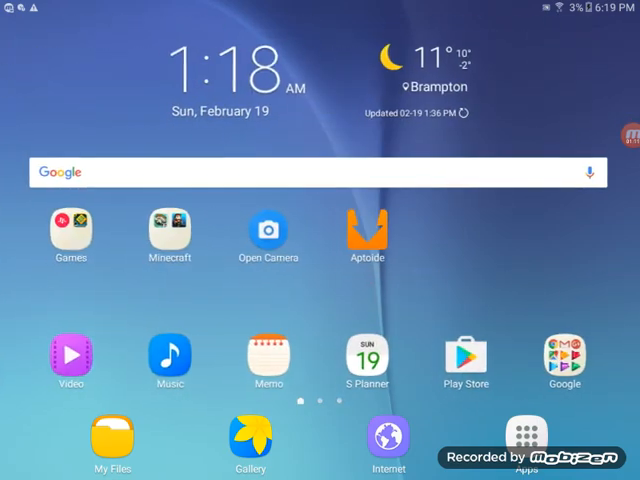
Show the app drawer's second page listing YouTube, Settings and Play Store
click(524, 432)
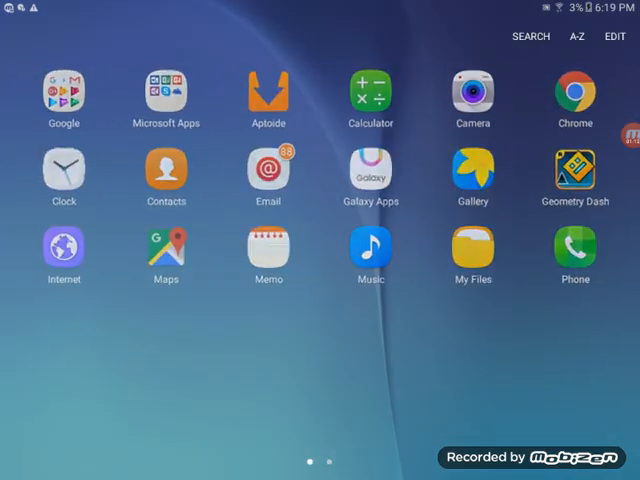
scroll(left, 3)
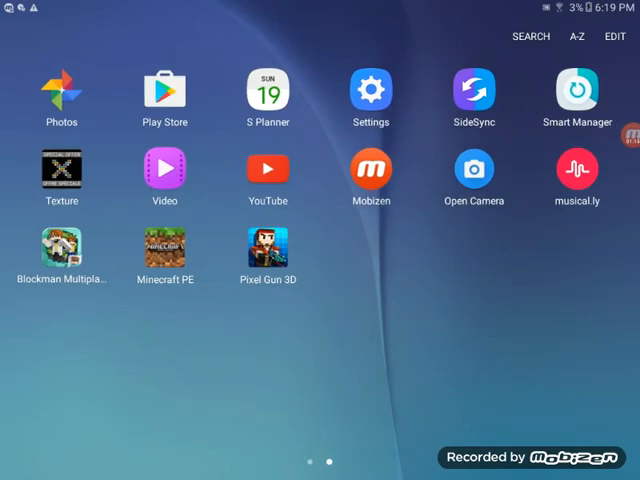